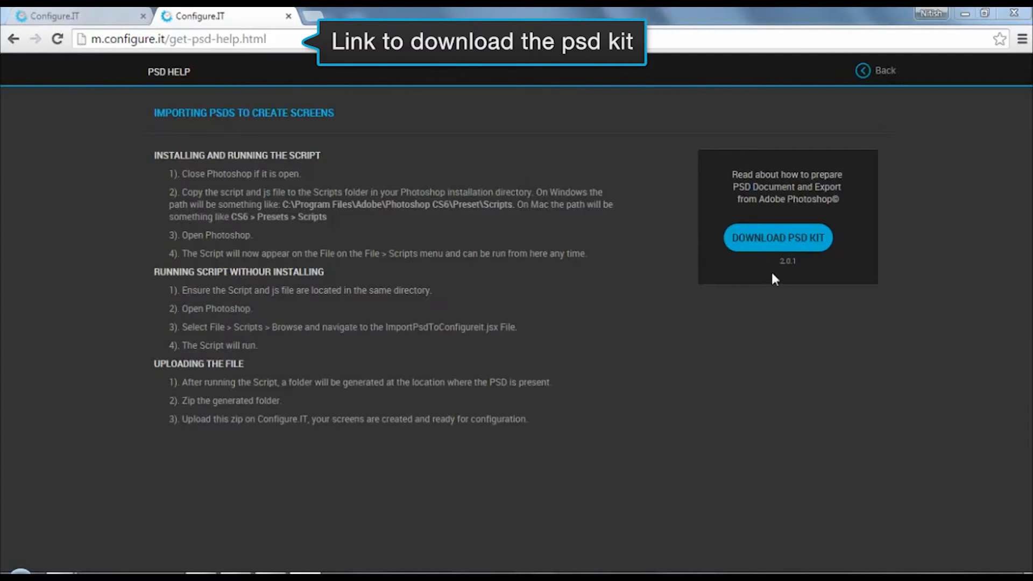
mouse_move(776, 282)
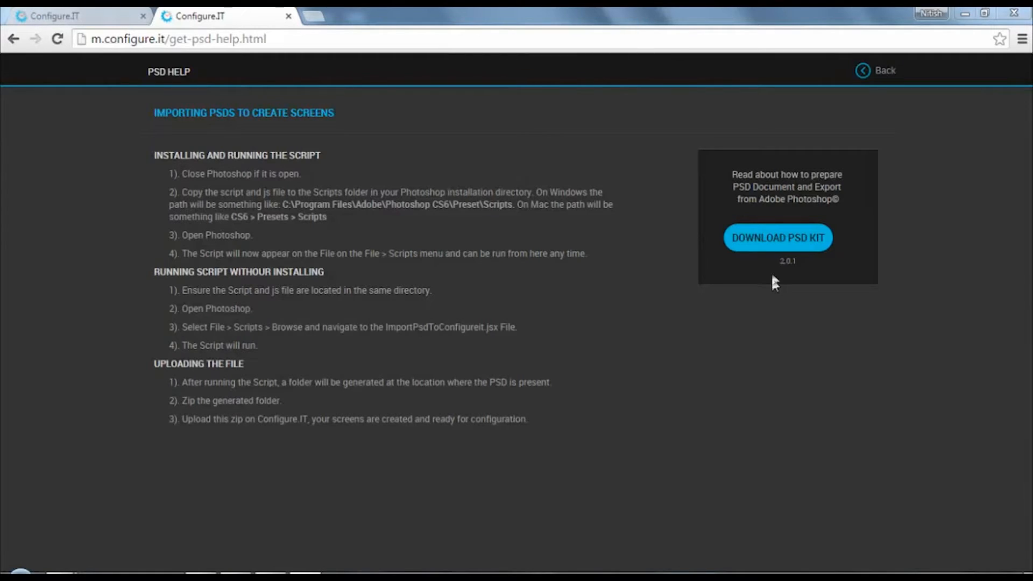
mouse_move(768, 237)
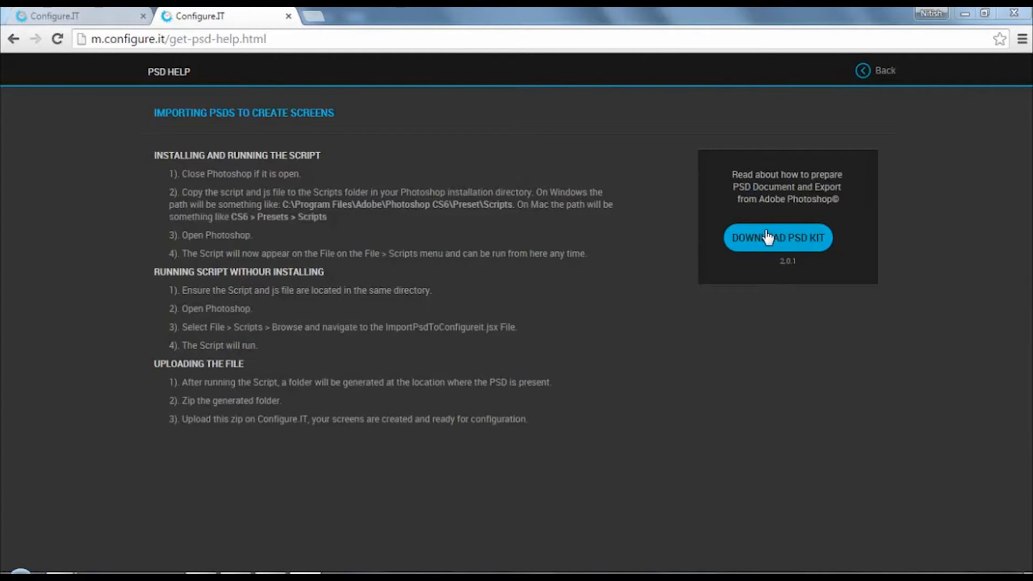
mouse_move(769, 245)
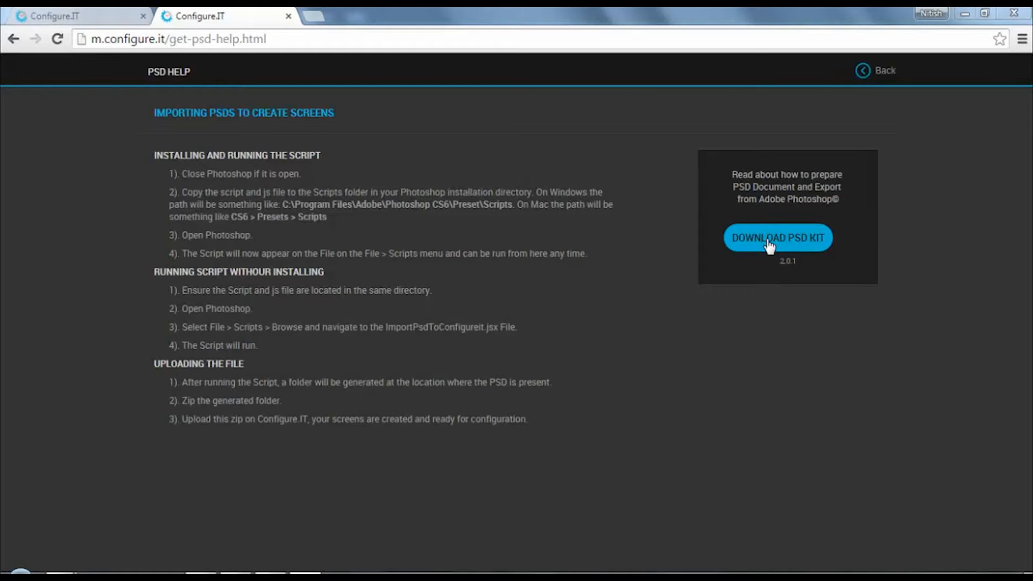
Download the Configure.IT PSD importer kit from the PSD Help page
click(777, 237)
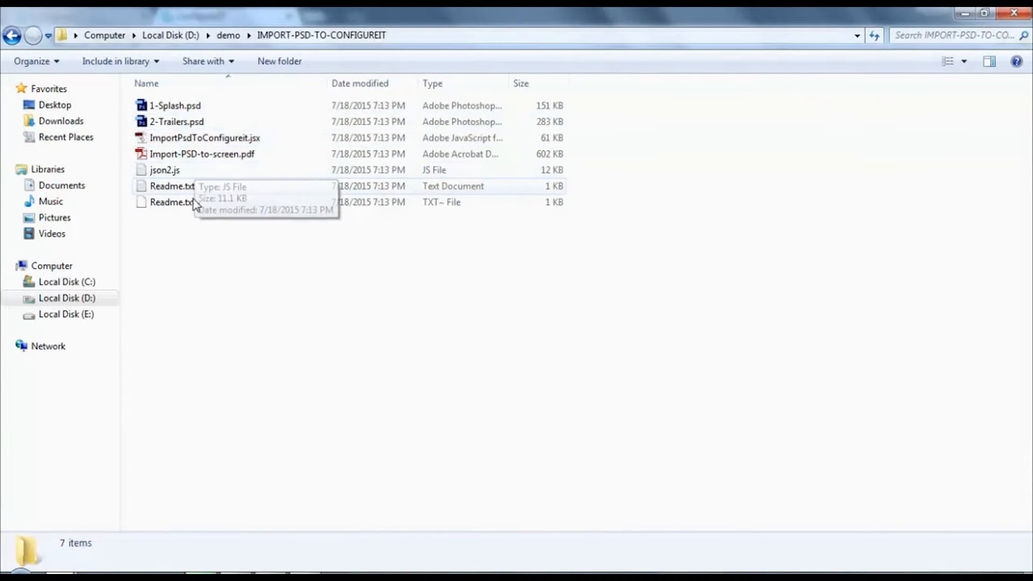
mouse_move(174, 178)
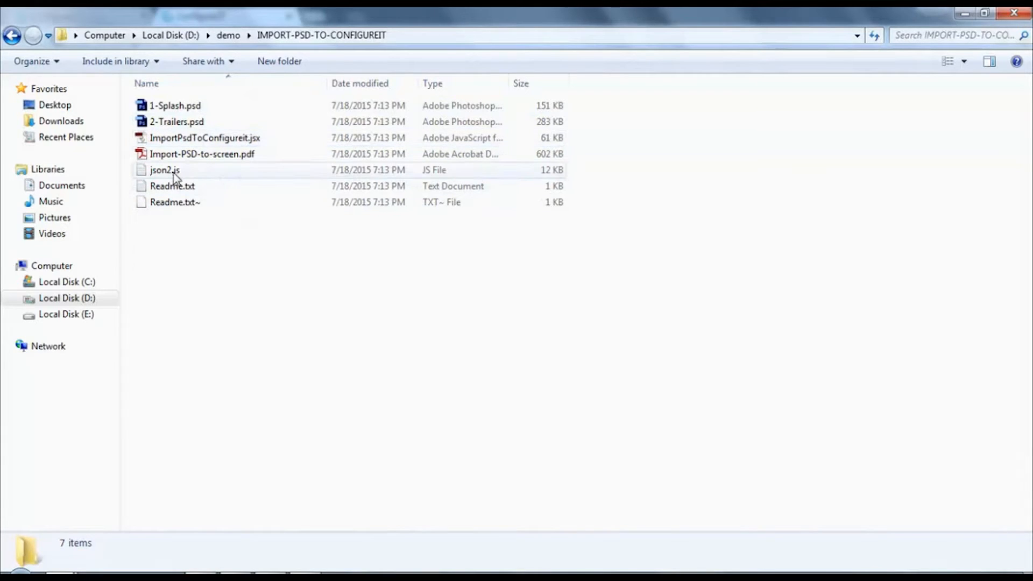
mouse_move(165, 170)
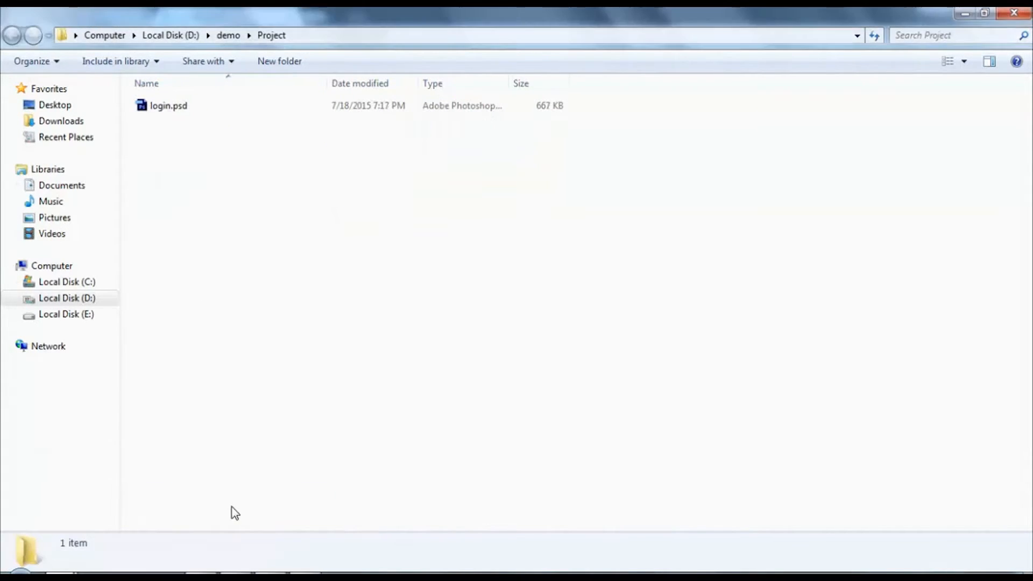
mouse_move(257, 429)
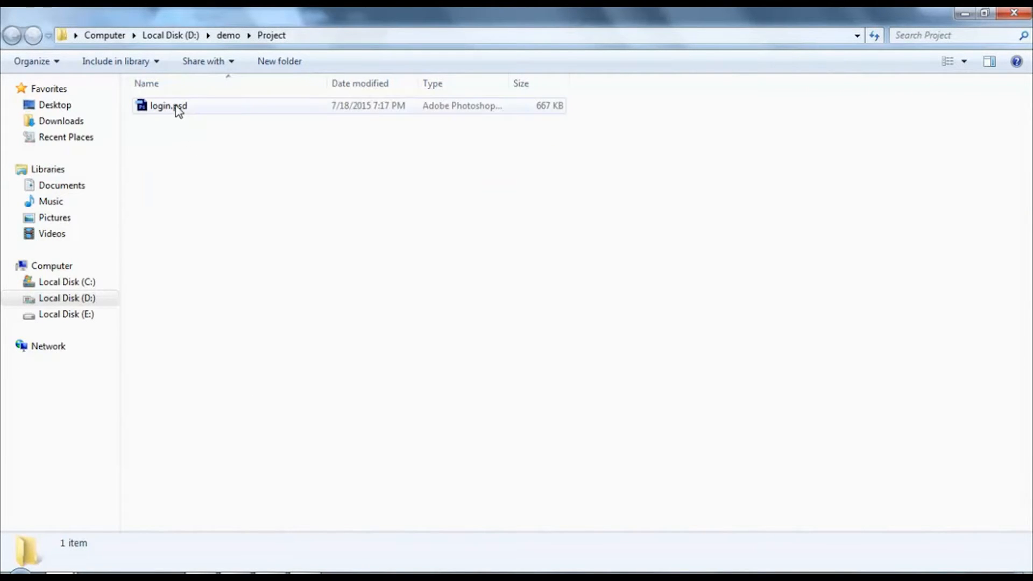
Open login.psd from the demo Project folder in Photoshop
double_click(168, 106)
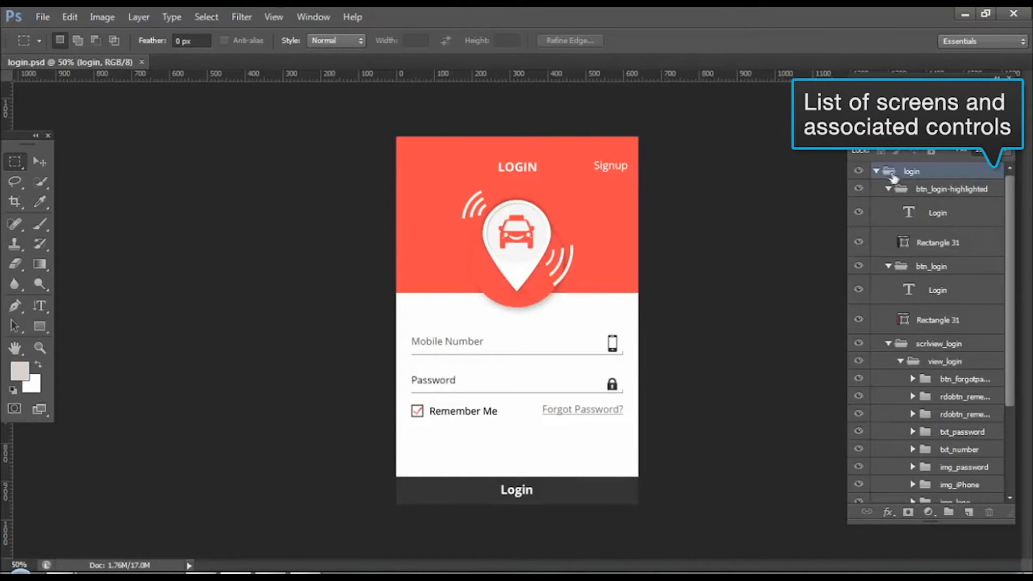
Collapse the btn_login-highlighted, btn_login and scrlview_login layer groups
click(888, 189)
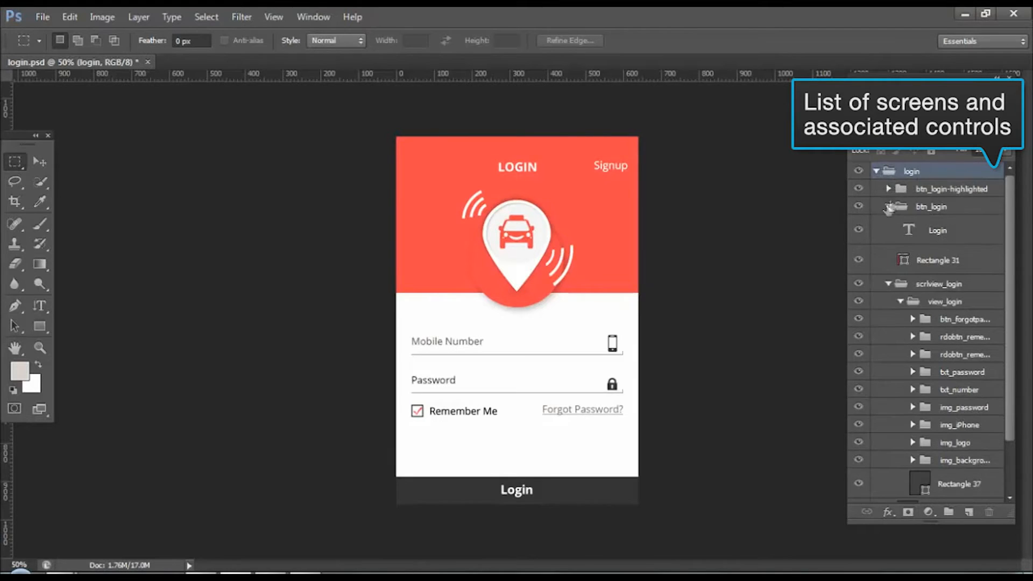
click(888, 207)
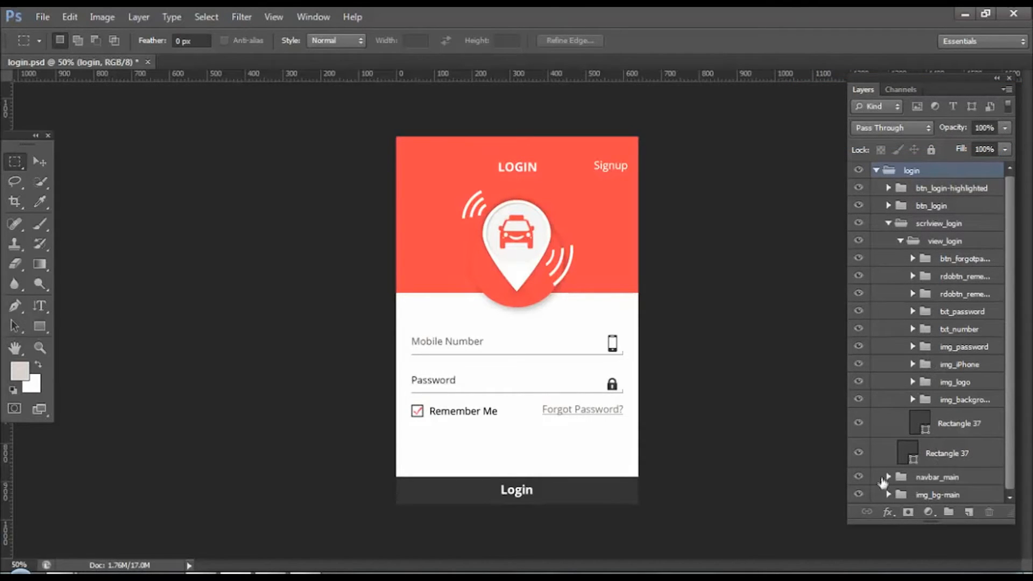
click(888, 222)
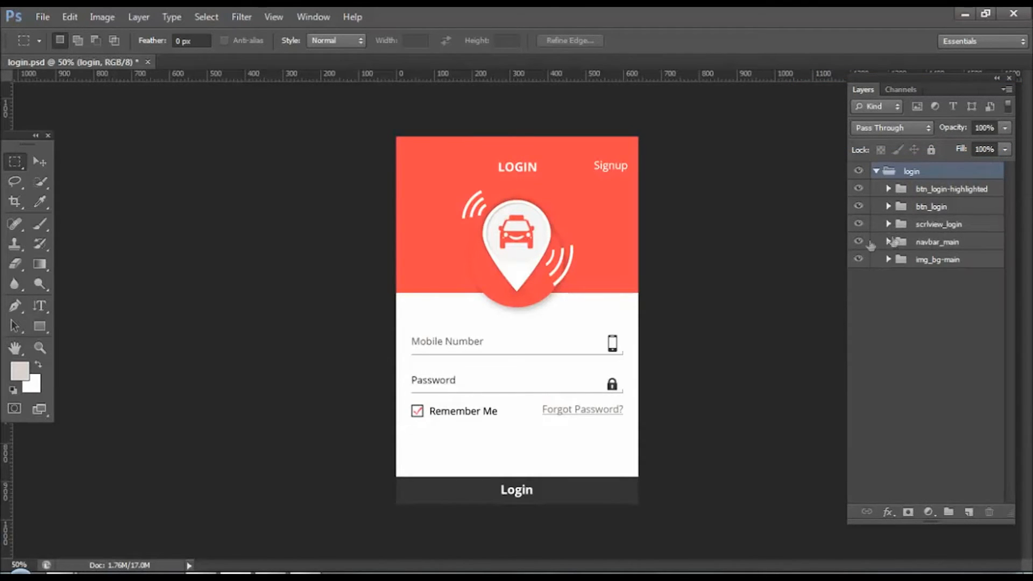
mouse_move(42, 17)
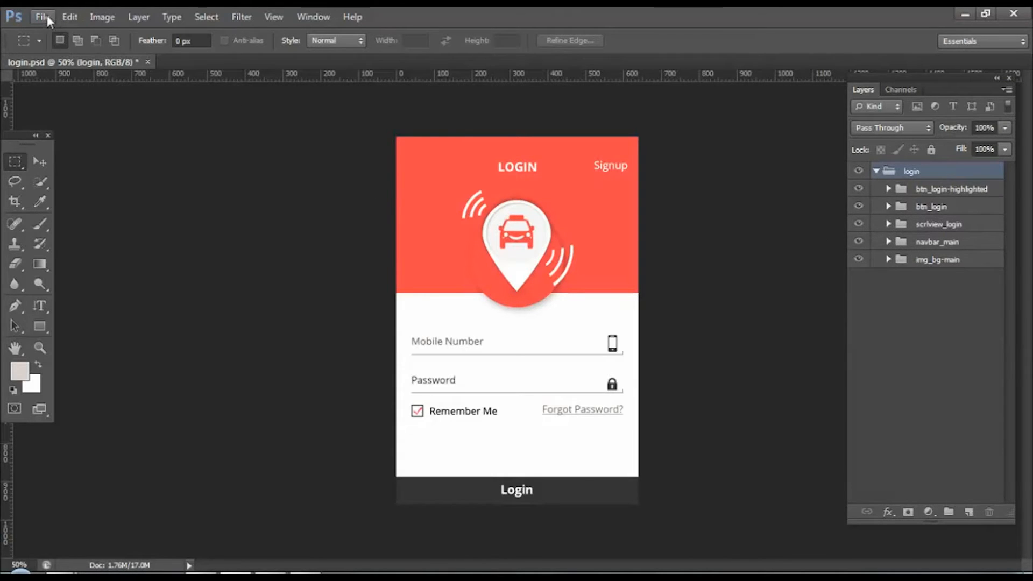
Load ImportPsdToConfigureit.jsx from the IMPORT-PSD-TO-CONFIGUREIT folder via File > Scripts > Browse
click(42, 17)
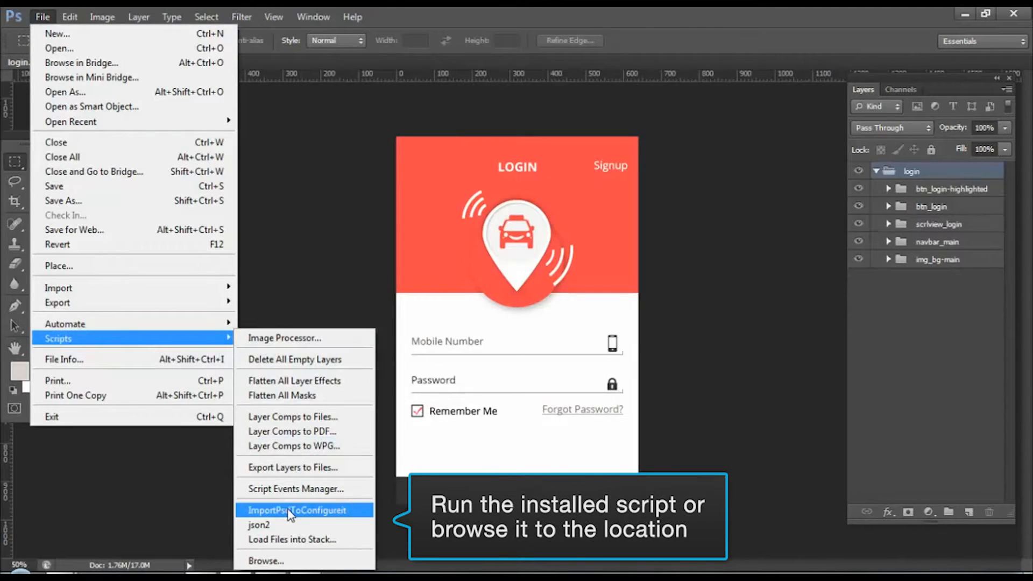
mouse_move(348, 521)
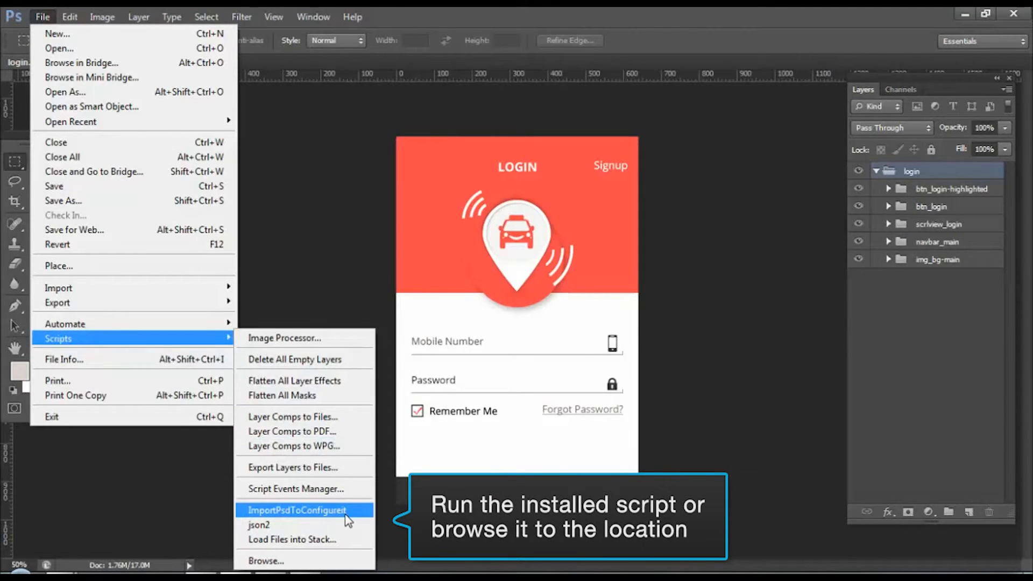
mouse_move(293, 524)
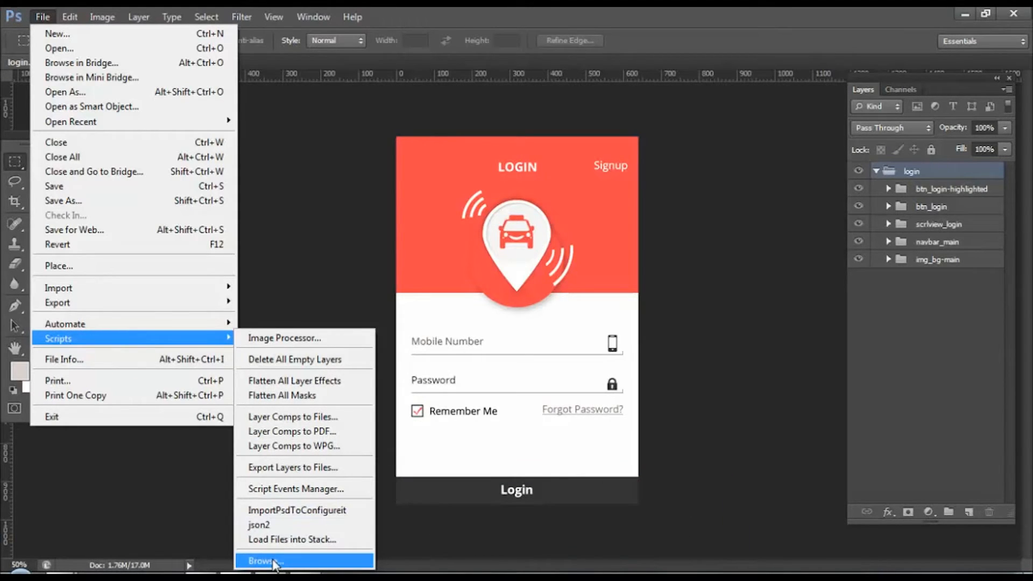
click(266, 560)
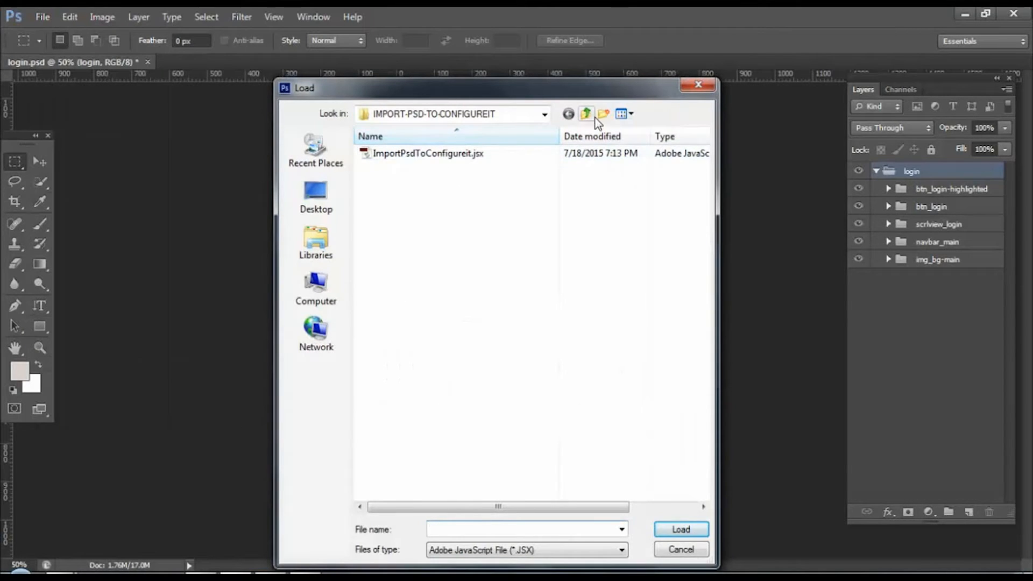
click(585, 113)
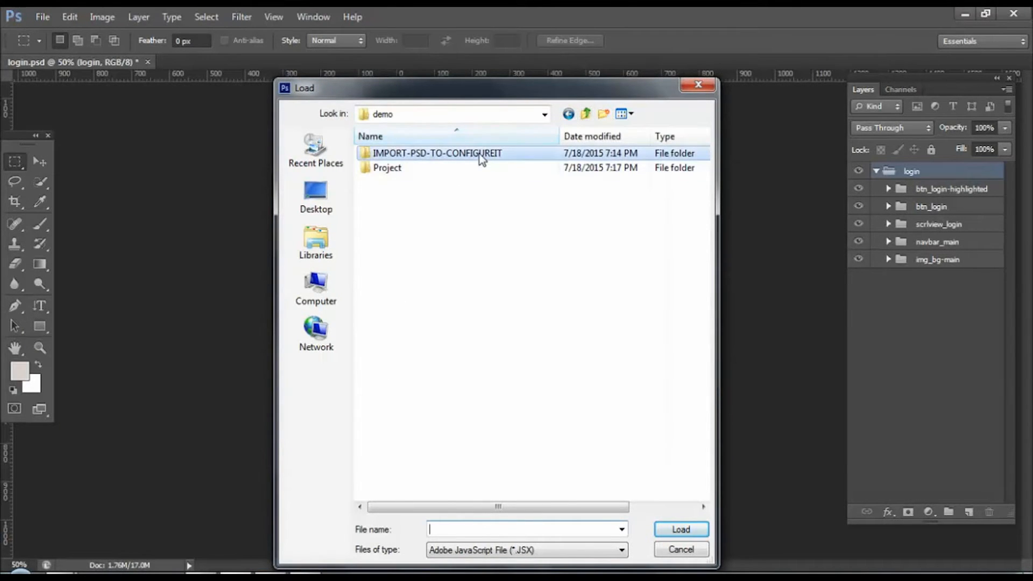
double_click(437, 152)
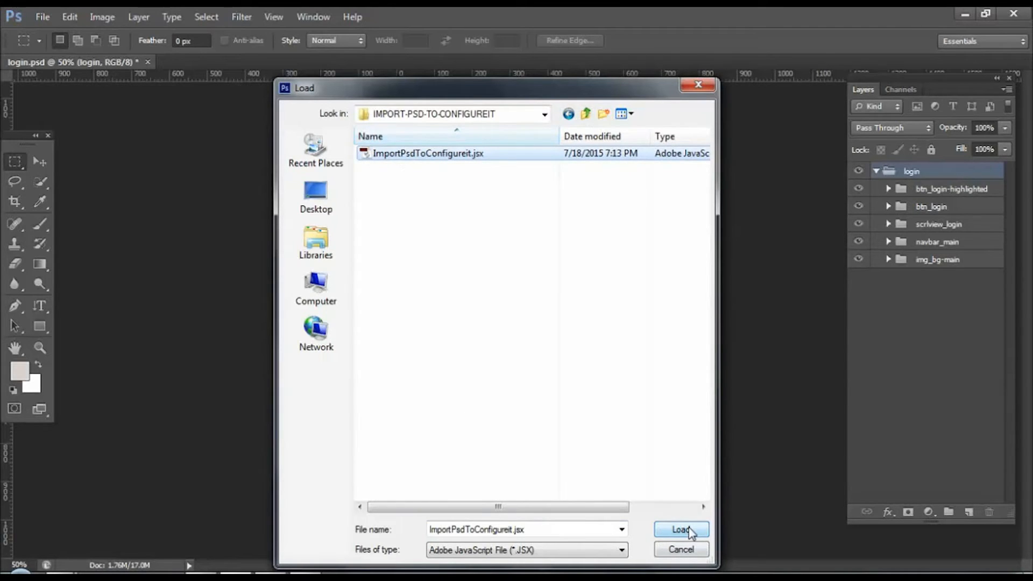
click(681, 530)
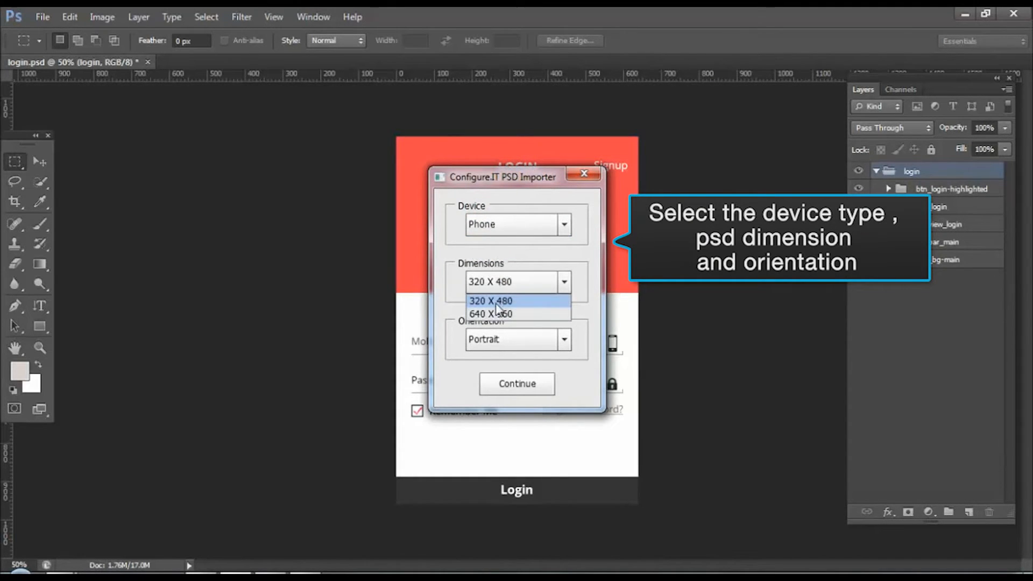
Import the PSD as a Phone design at 640 X 960 in Portrait and confirm the alert
click(518, 300)
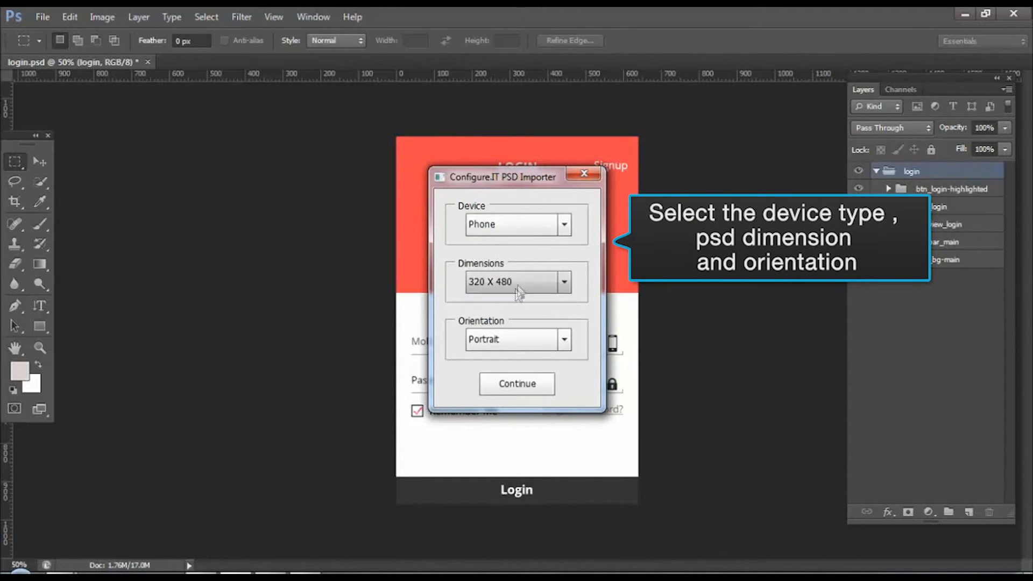
click(563, 339)
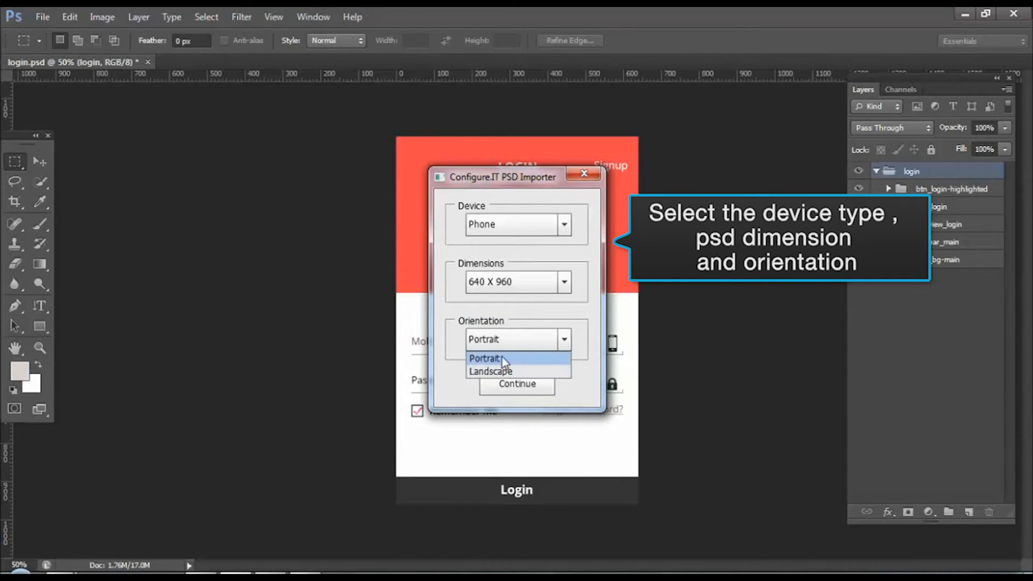
click(484, 358)
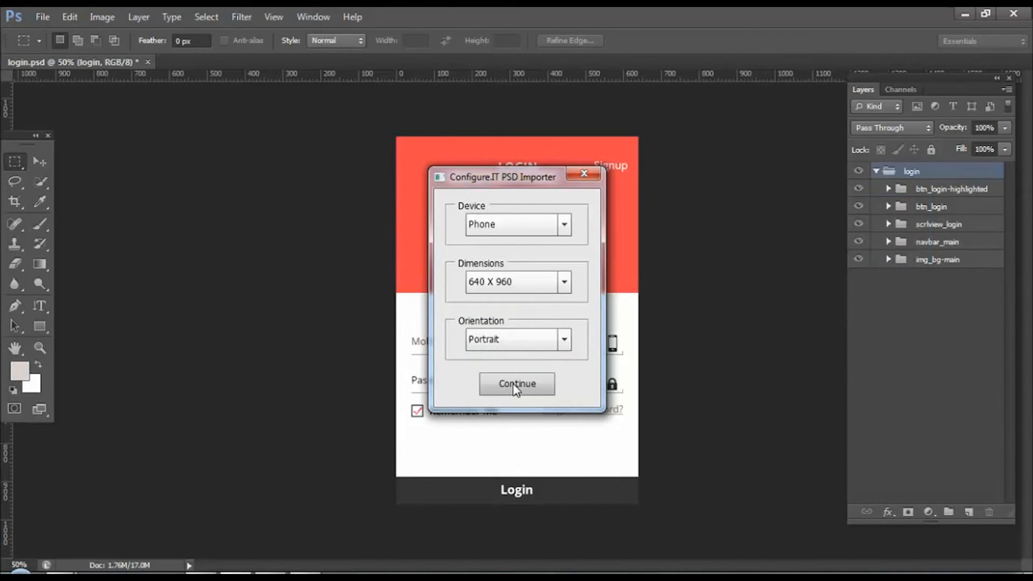
click(517, 383)
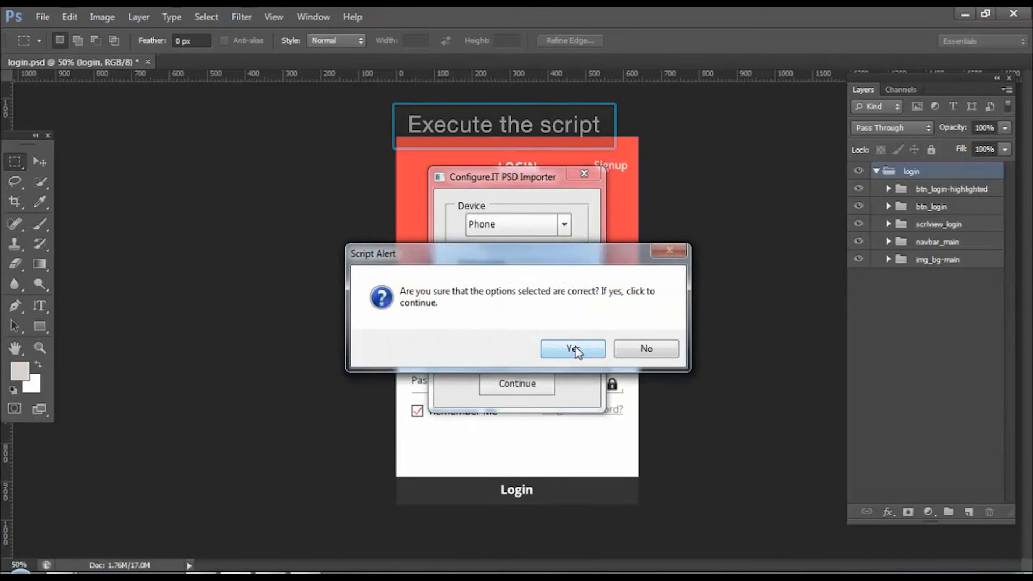
click(571, 349)
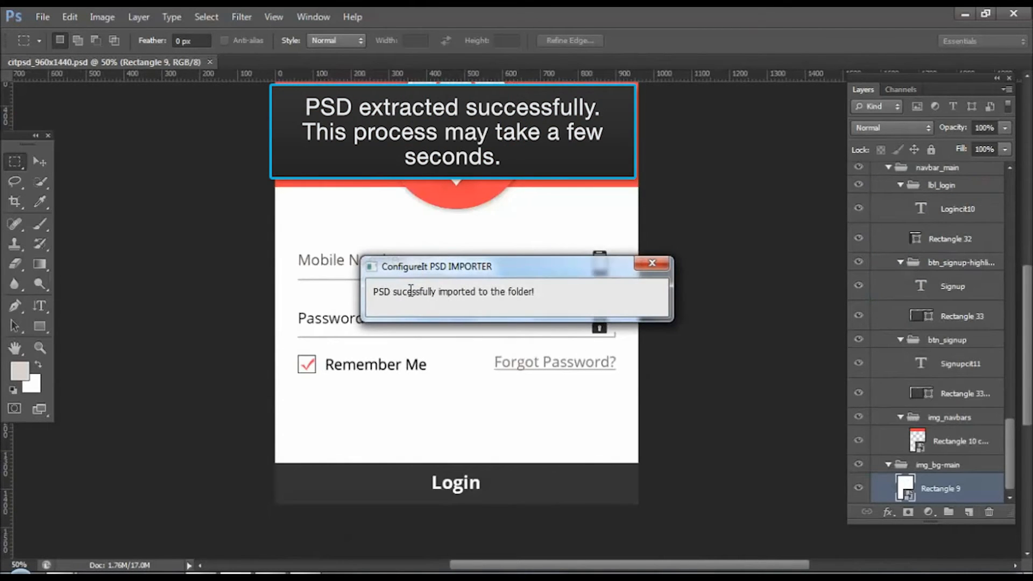
mouse_move(604, 288)
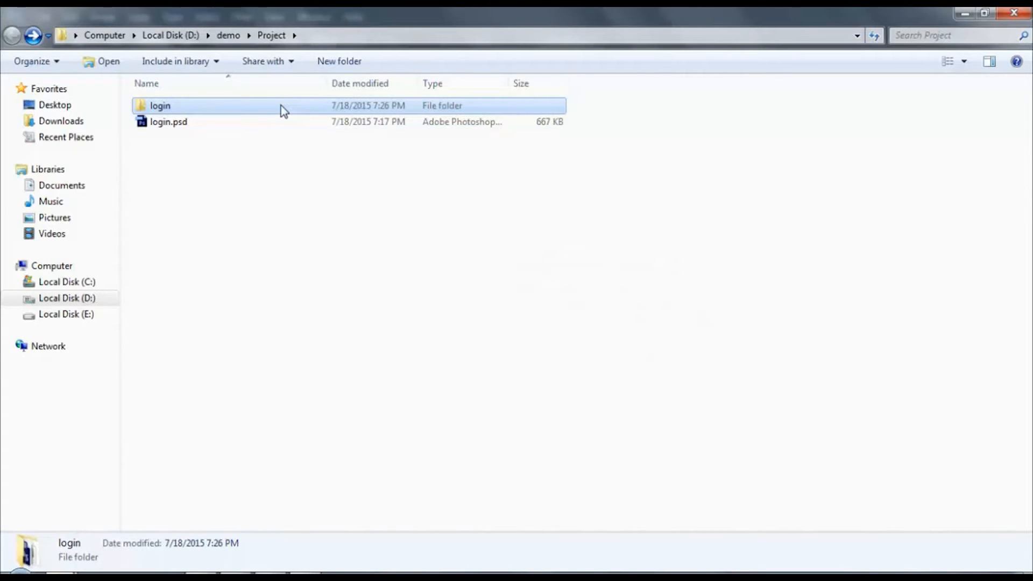
Open the generated login folder inside D:\demo\Project
double_click(161, 105)
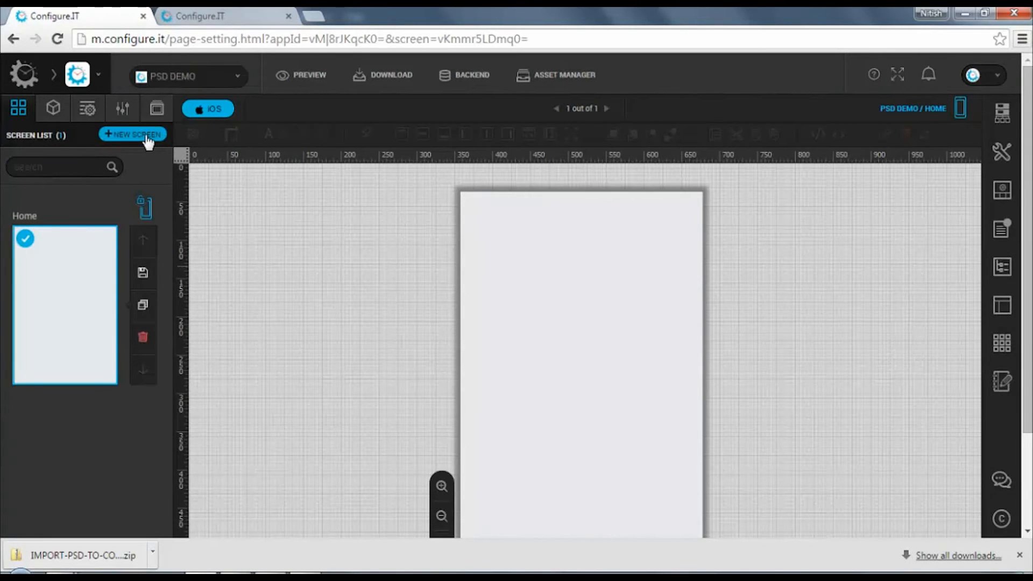
Add a new screen and choose Upload PSD to pick a design file
click(132, 135)
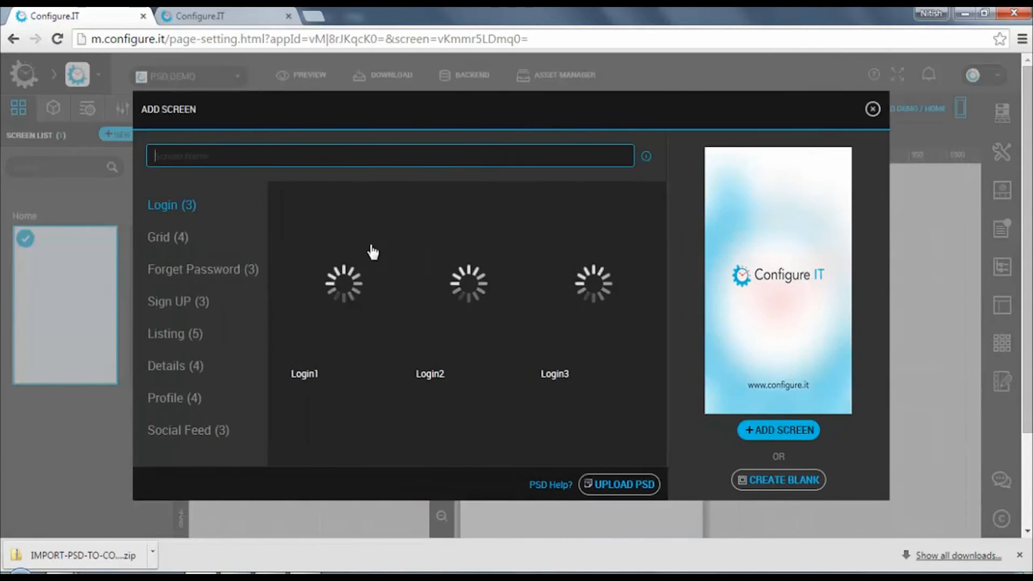
mouse_move(617, 485)
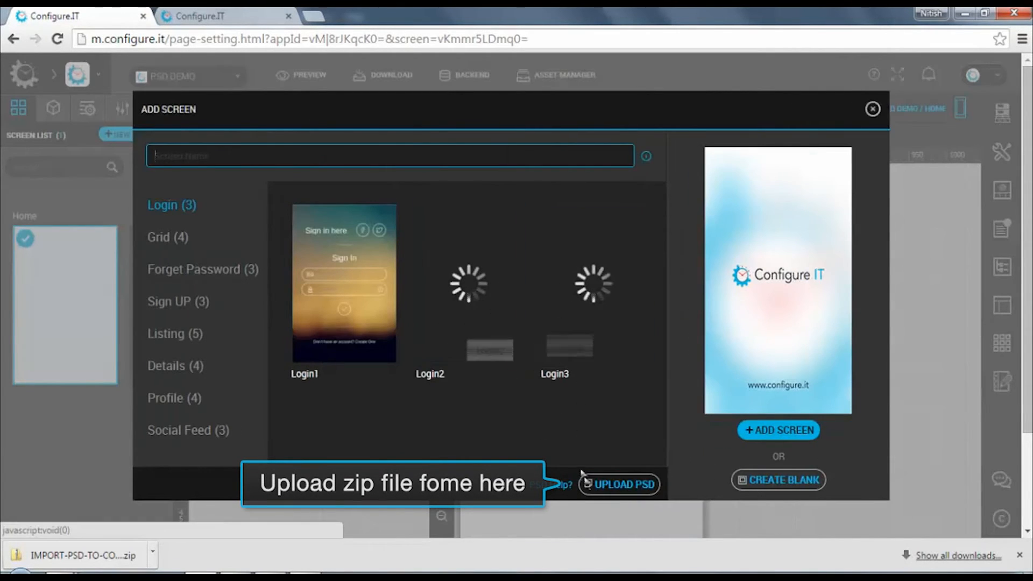
click(619, 486)
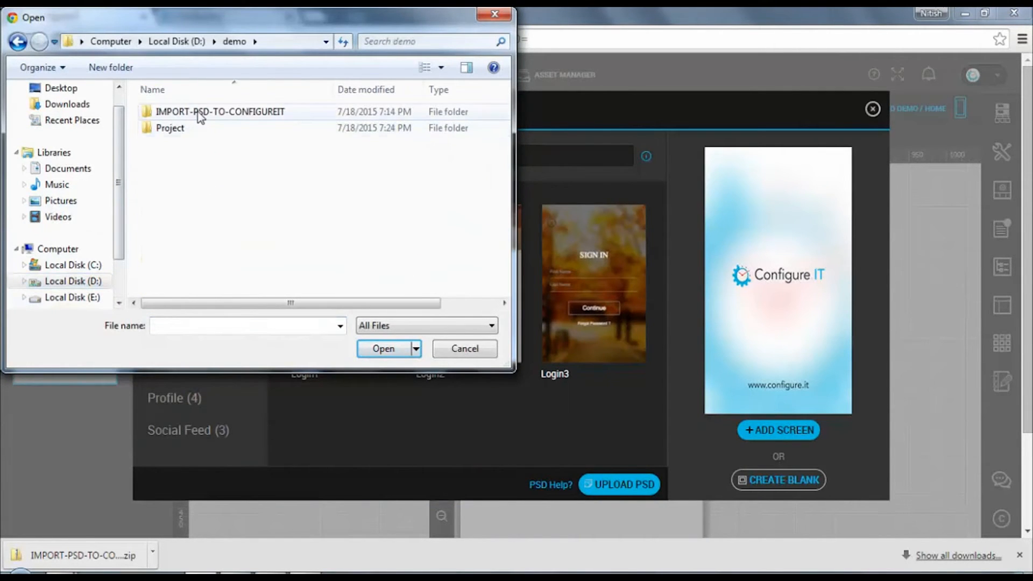
Zip the login folder to login.zip with 7-Zip and upload it
double_click(170, 128)
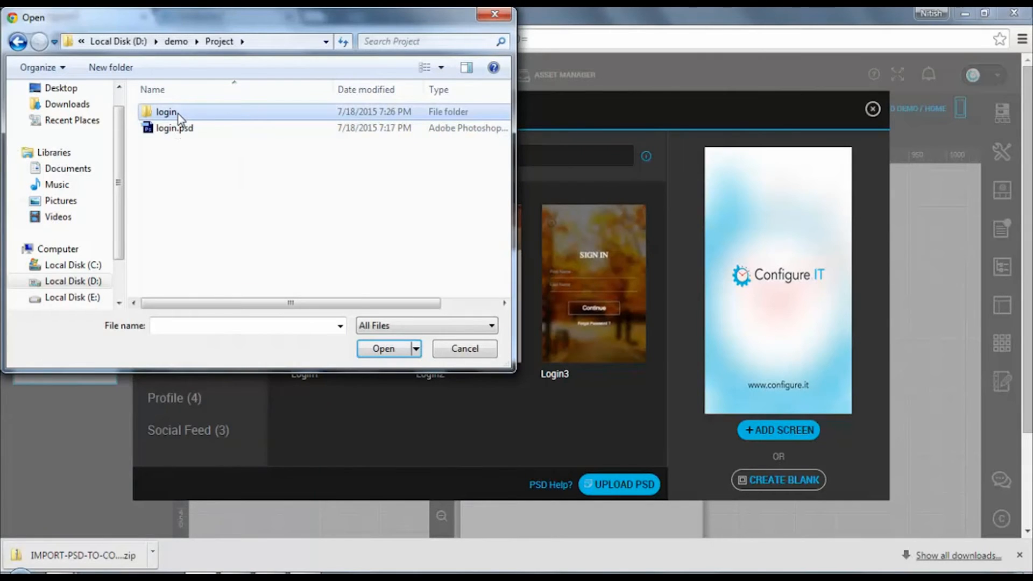
right_click(166, 111)
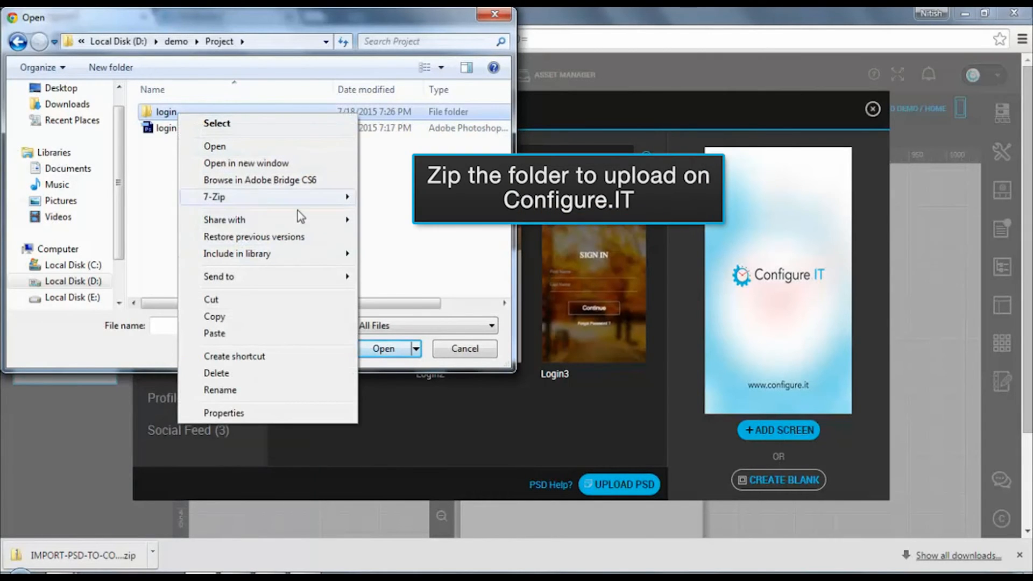
click(311, 186)
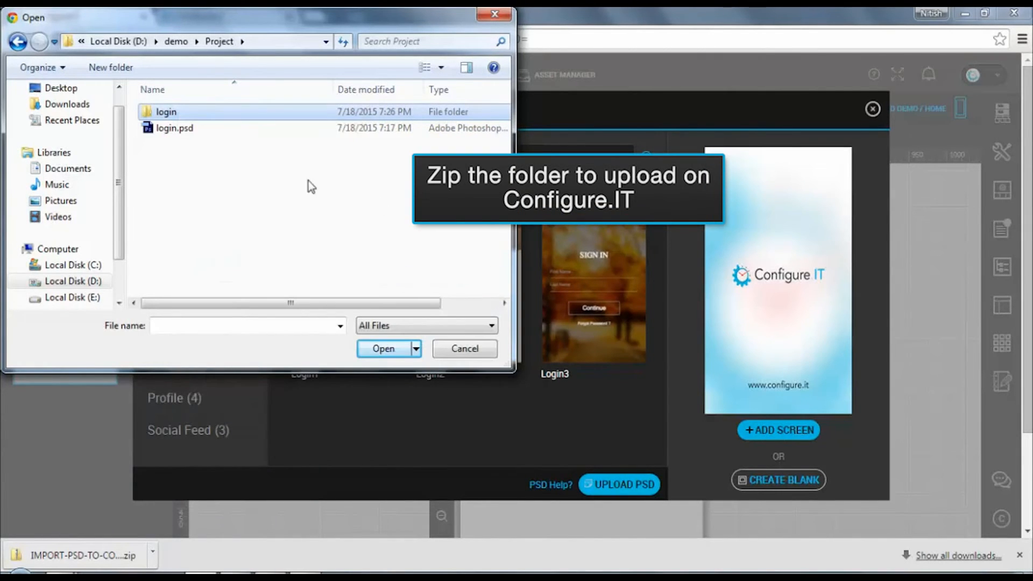
click(172, 143)
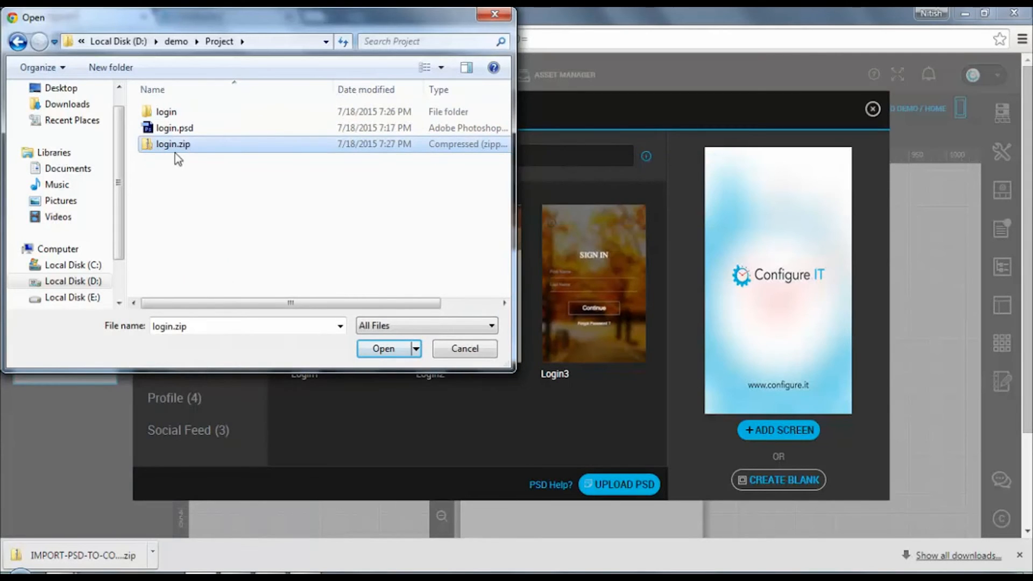
click(383, 349)
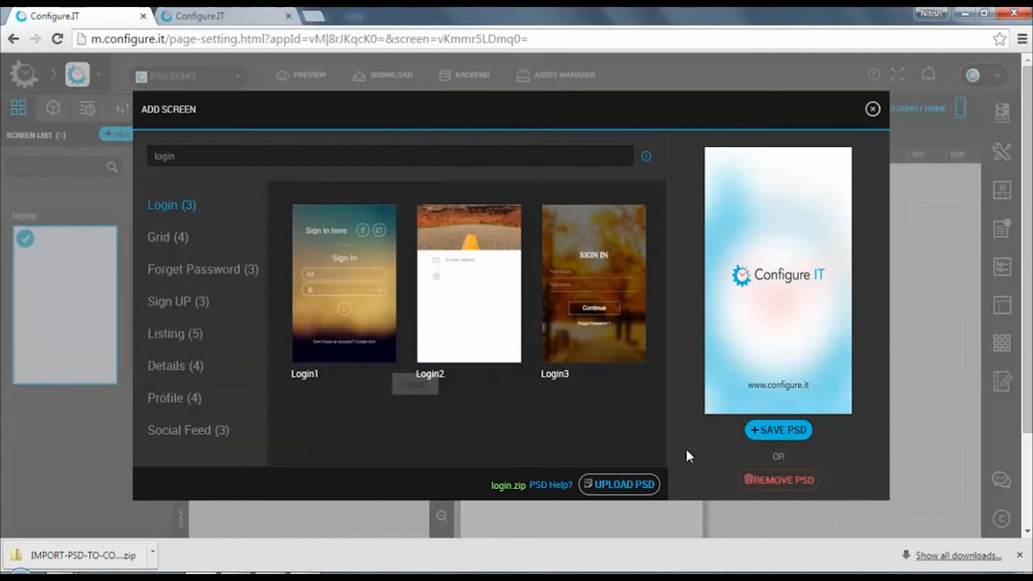
mouse_move(788, 435)
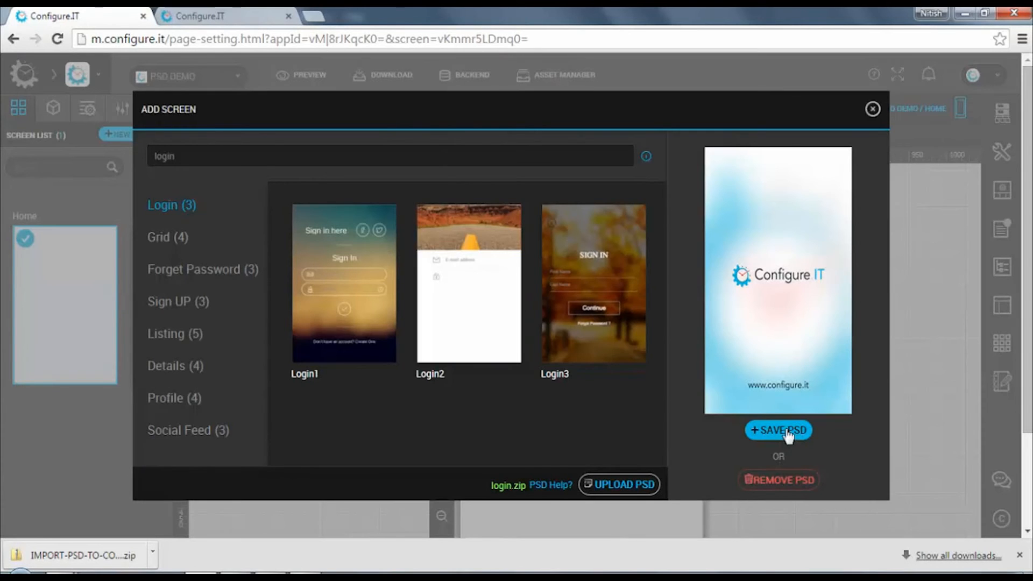
Save the uploaded design so Configure.IT generates the login screen
click(778, 430)
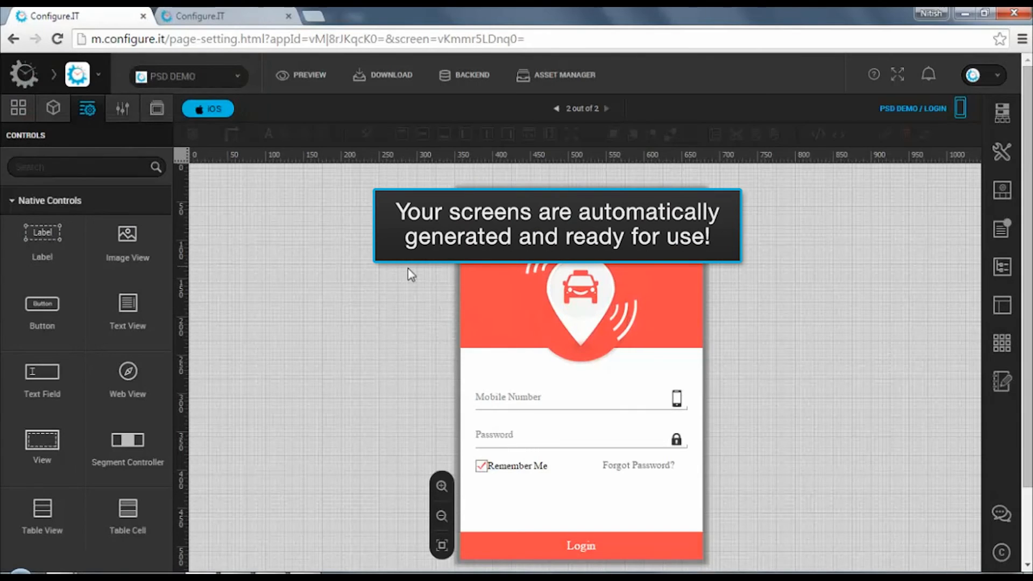
Show the Screen List, now holding the generated login screen
click(18, 107)
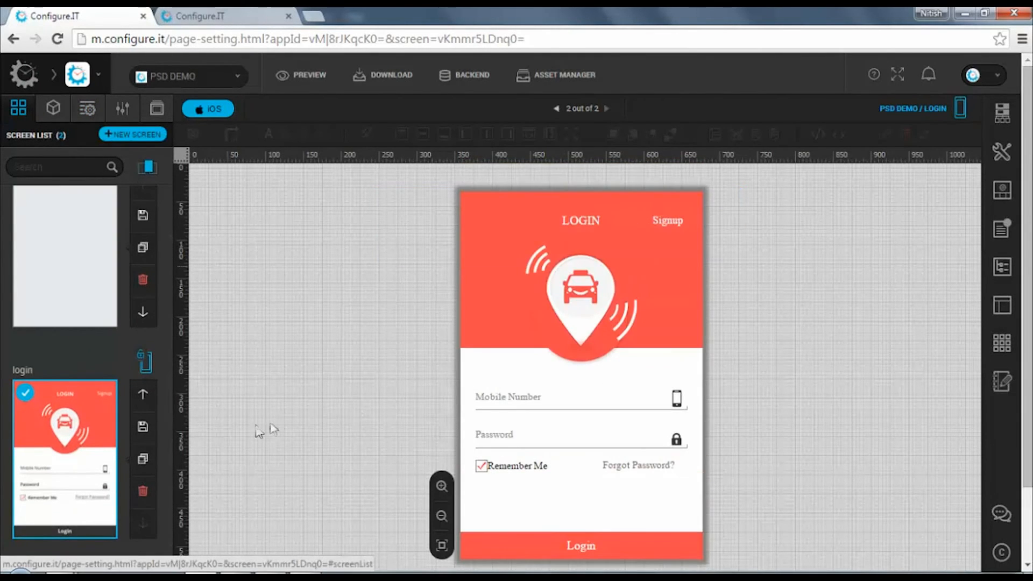
mouse_move(69, 478)
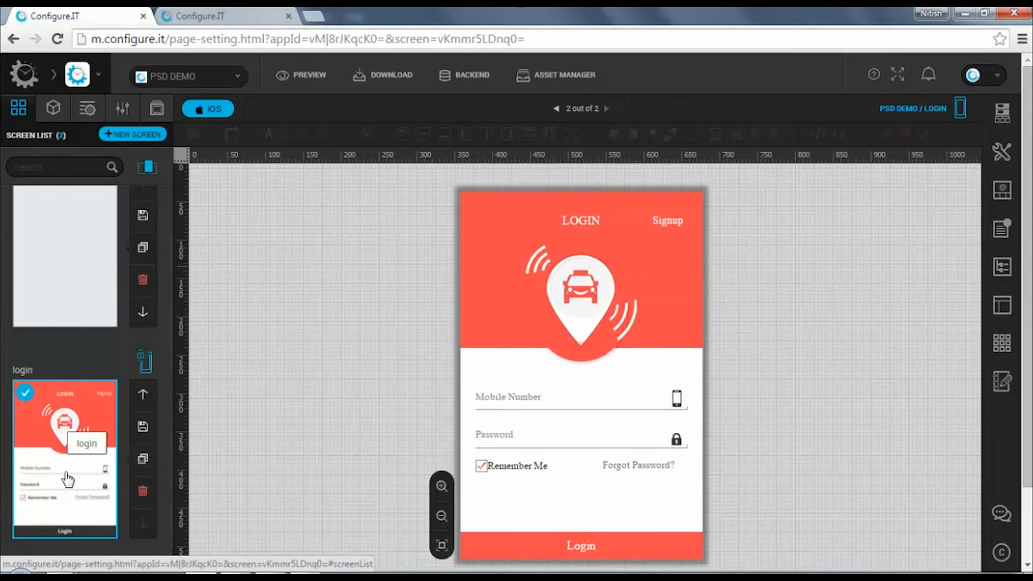
mouse_move(310, 473)
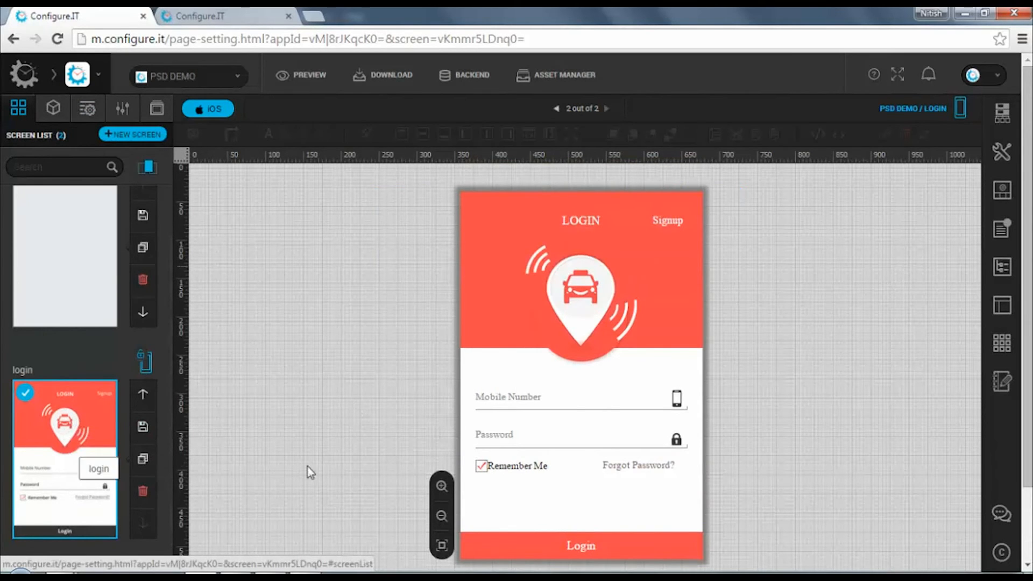